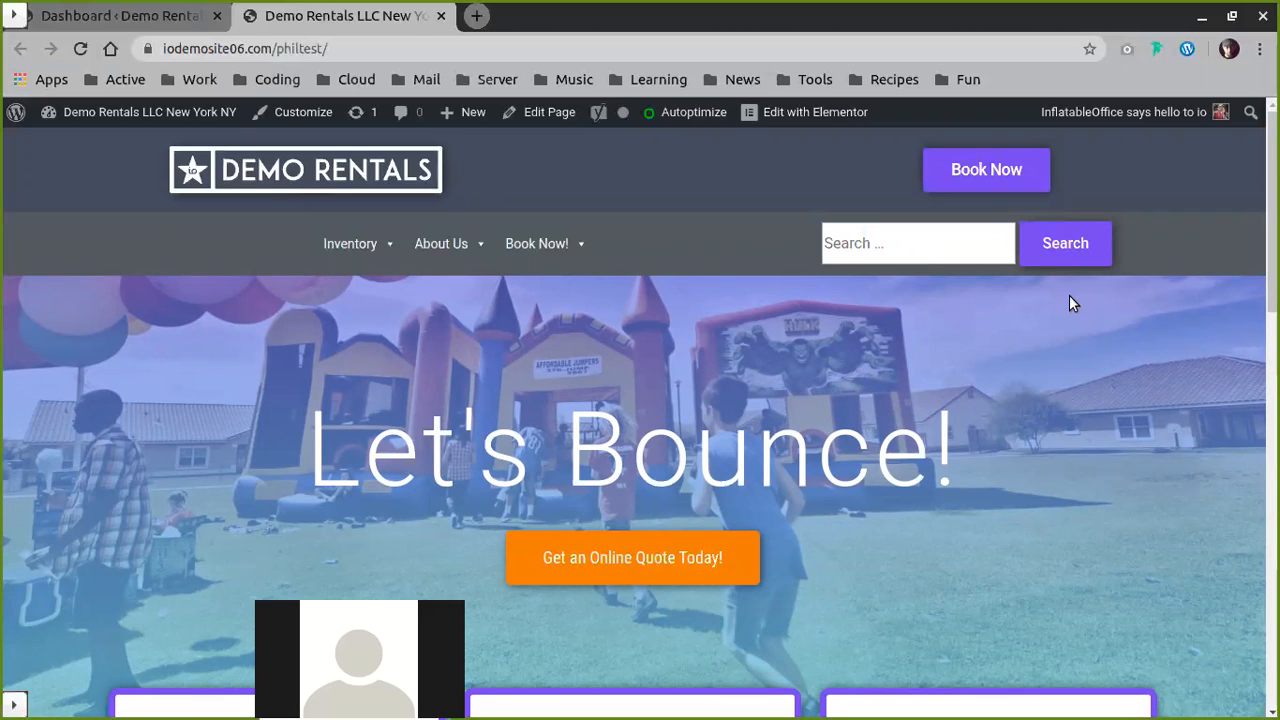
# Open the Max Mega Menu general settings from the WordPress Dashboard sidebar.
pyautogui.click(812, 111)
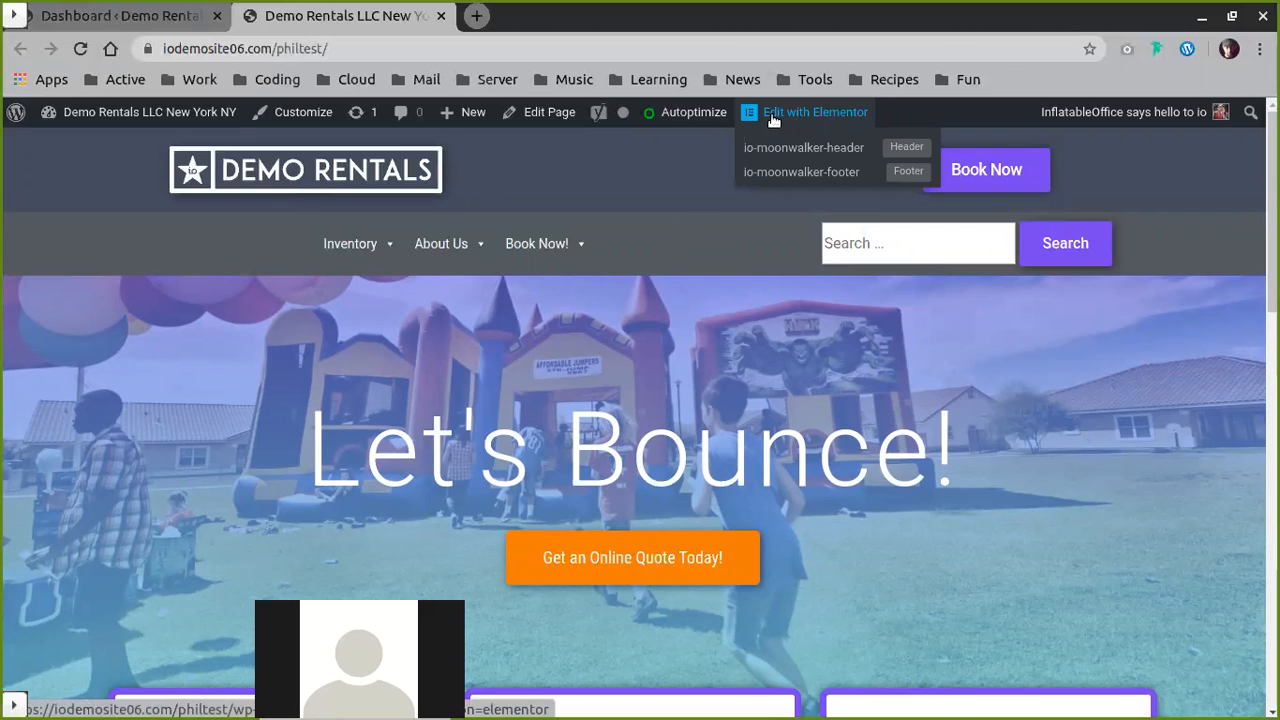
pyautogui.moveTo(522, 258)
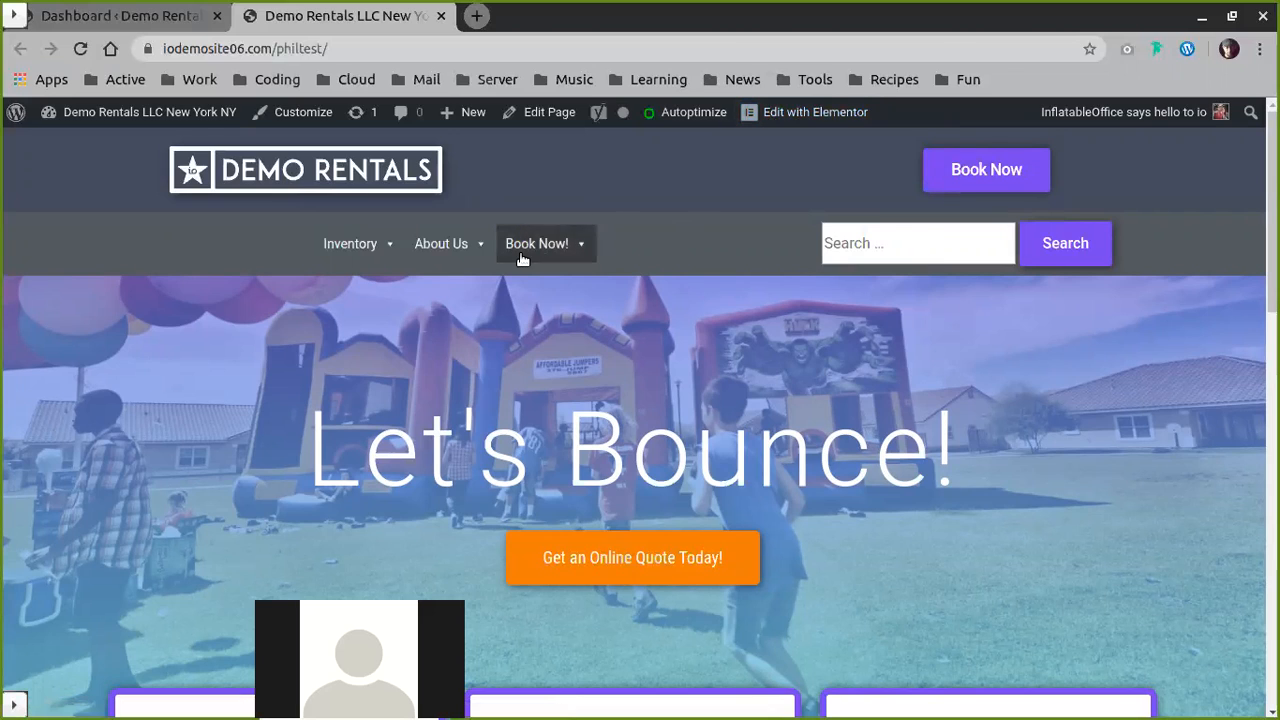
pyautogui.moveTo(537, 243)
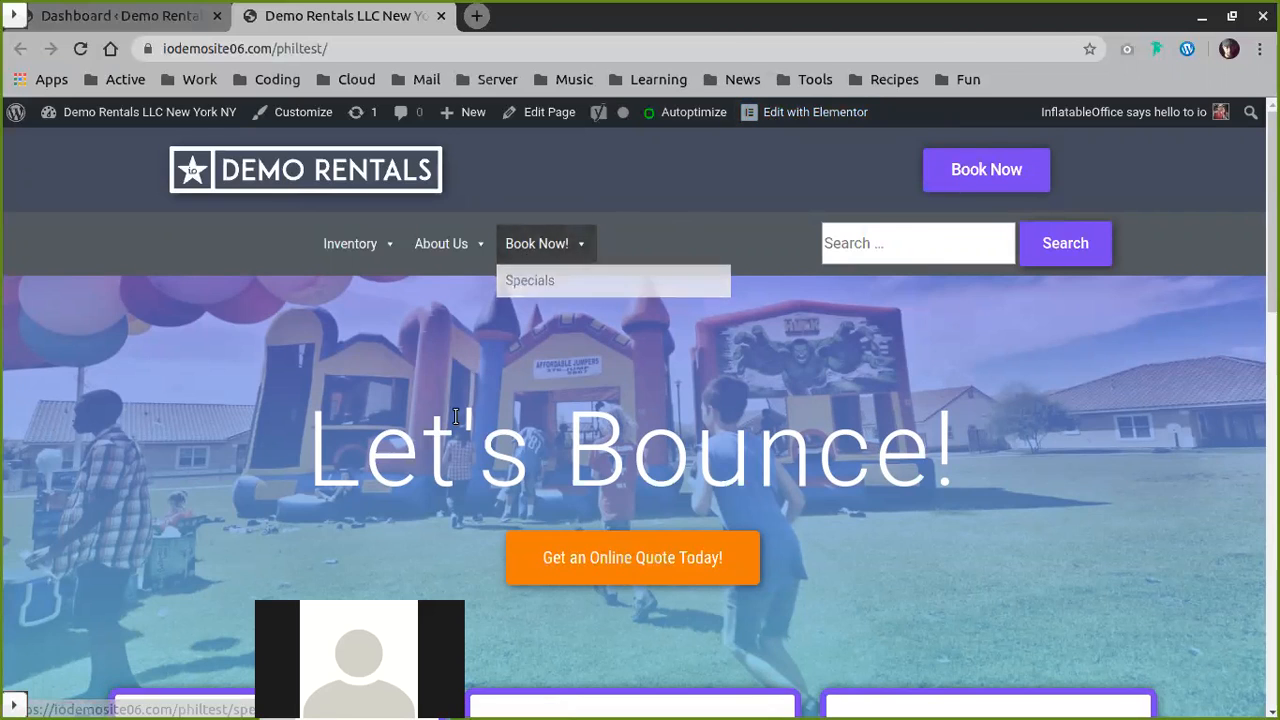
pyautogui.moveTo(343, 336)
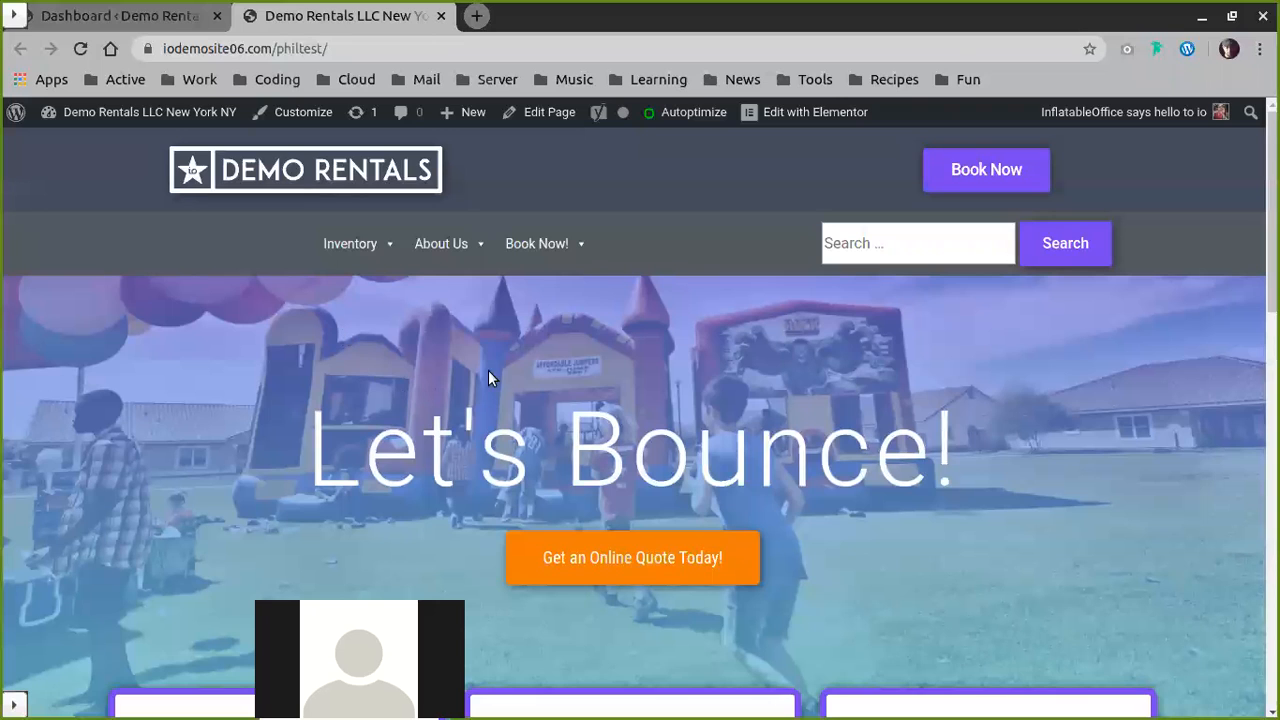
pyautogui.moveTo(672, 292)
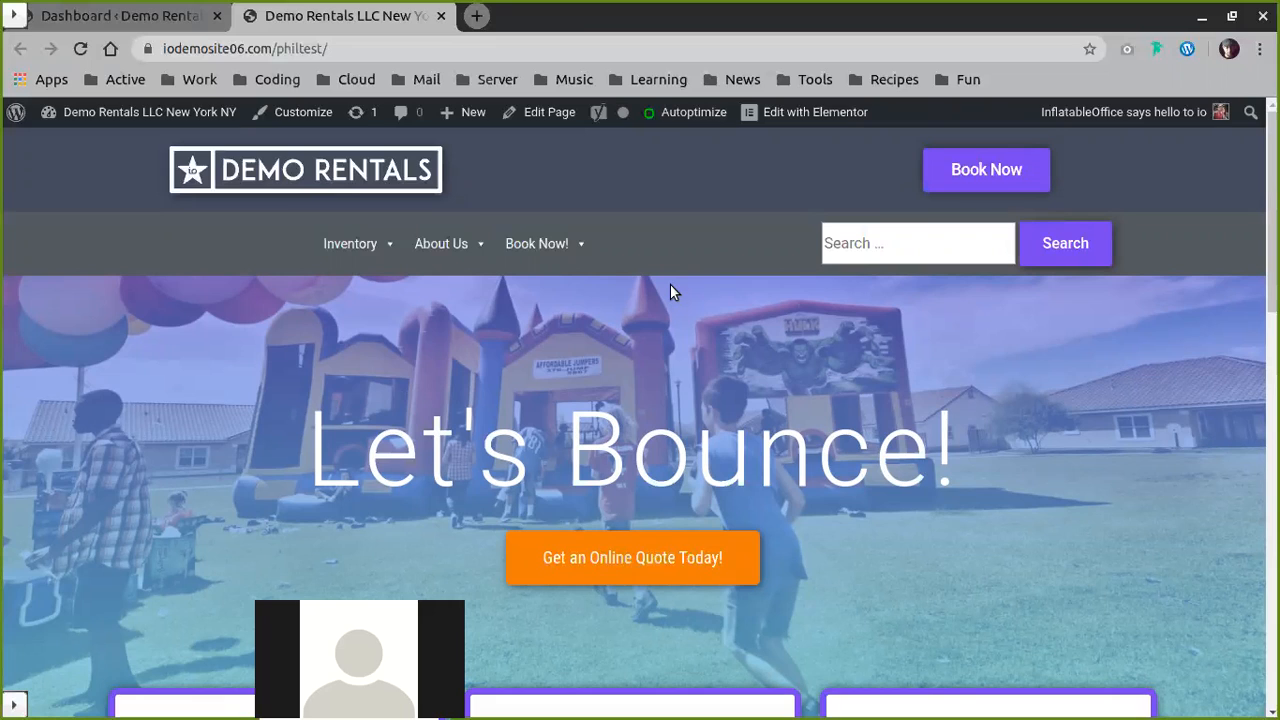
pyautogui.moveTo(801, 171)
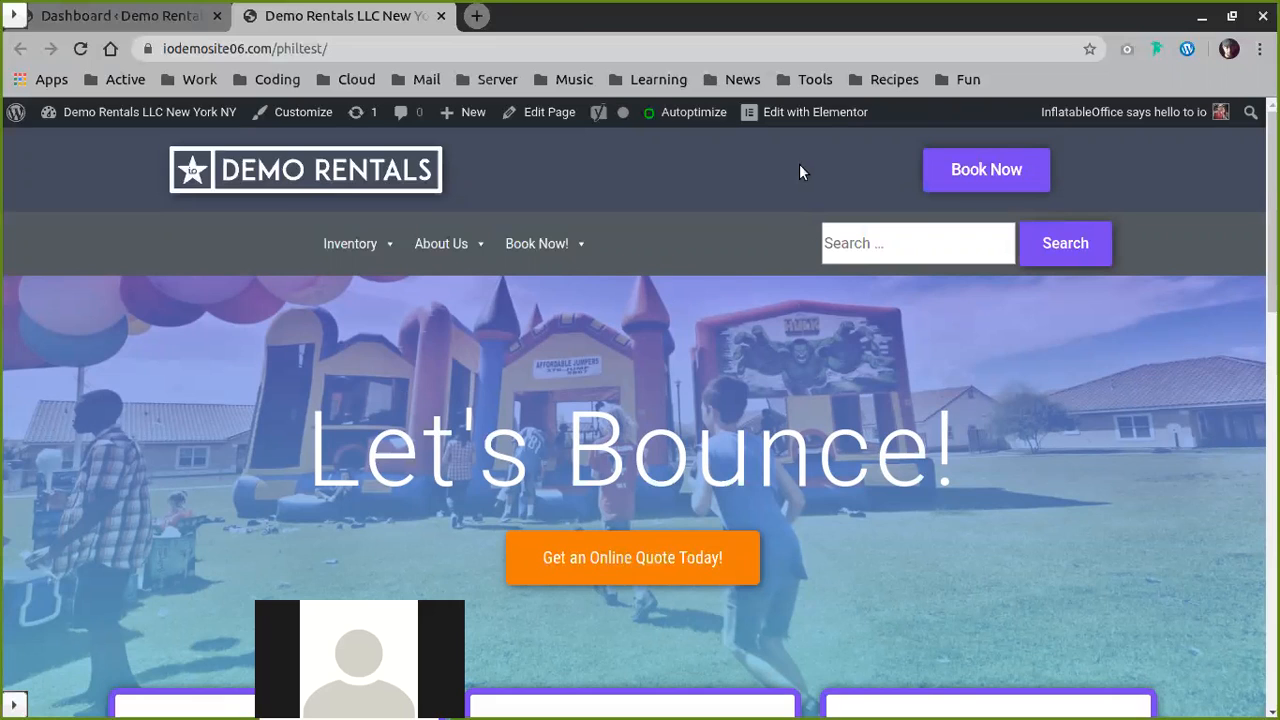
pyautogui.moveTo(717, 239)
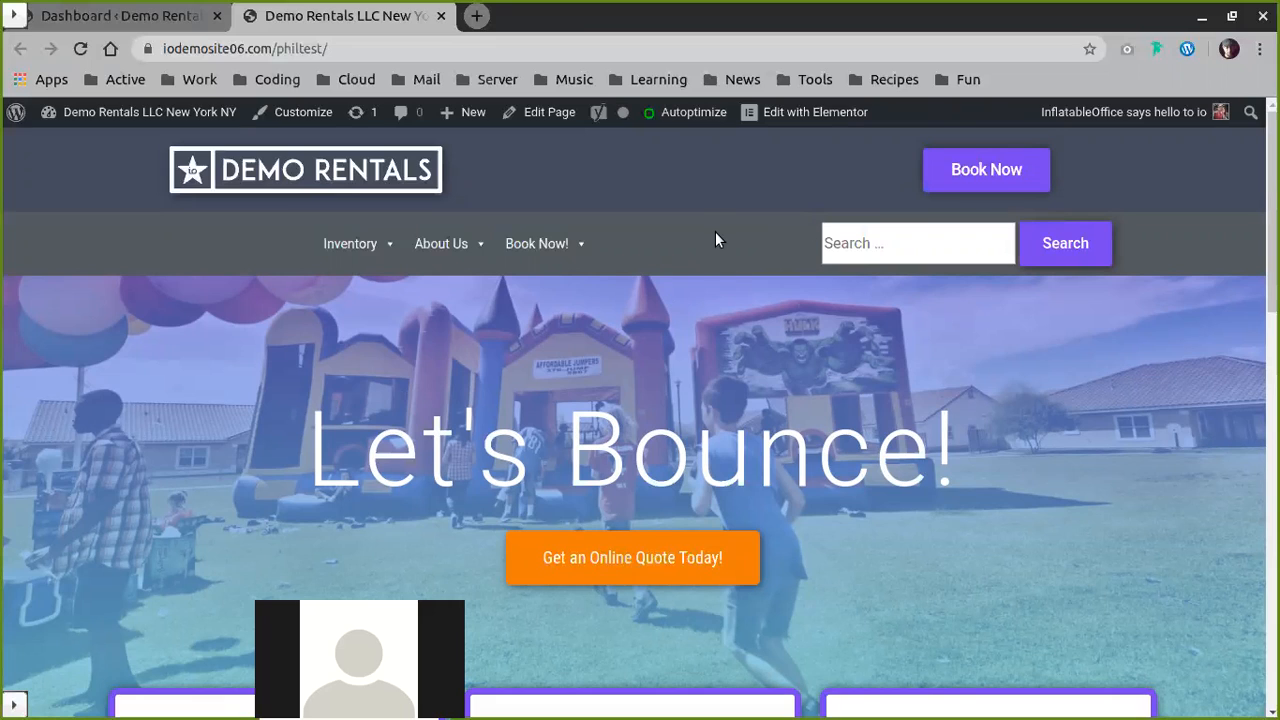
pyautogui.moveTo(584, 287)
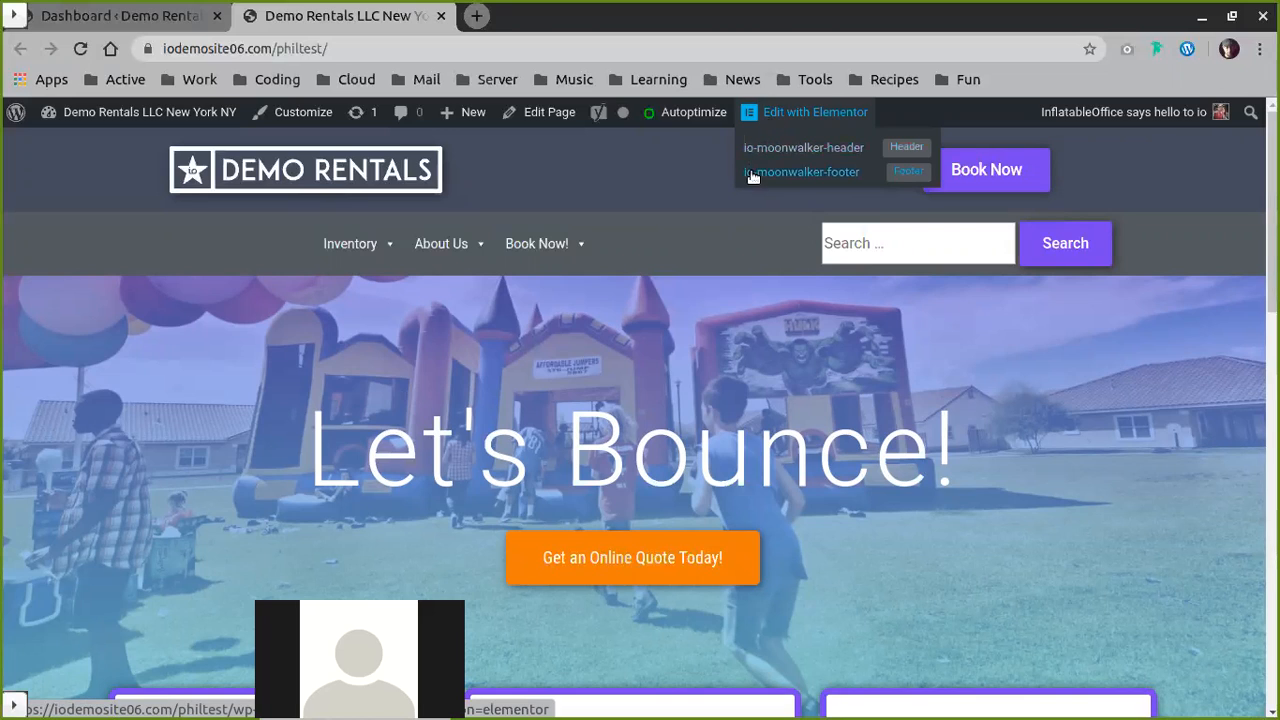
pyautogui.moveTo(765, 158)
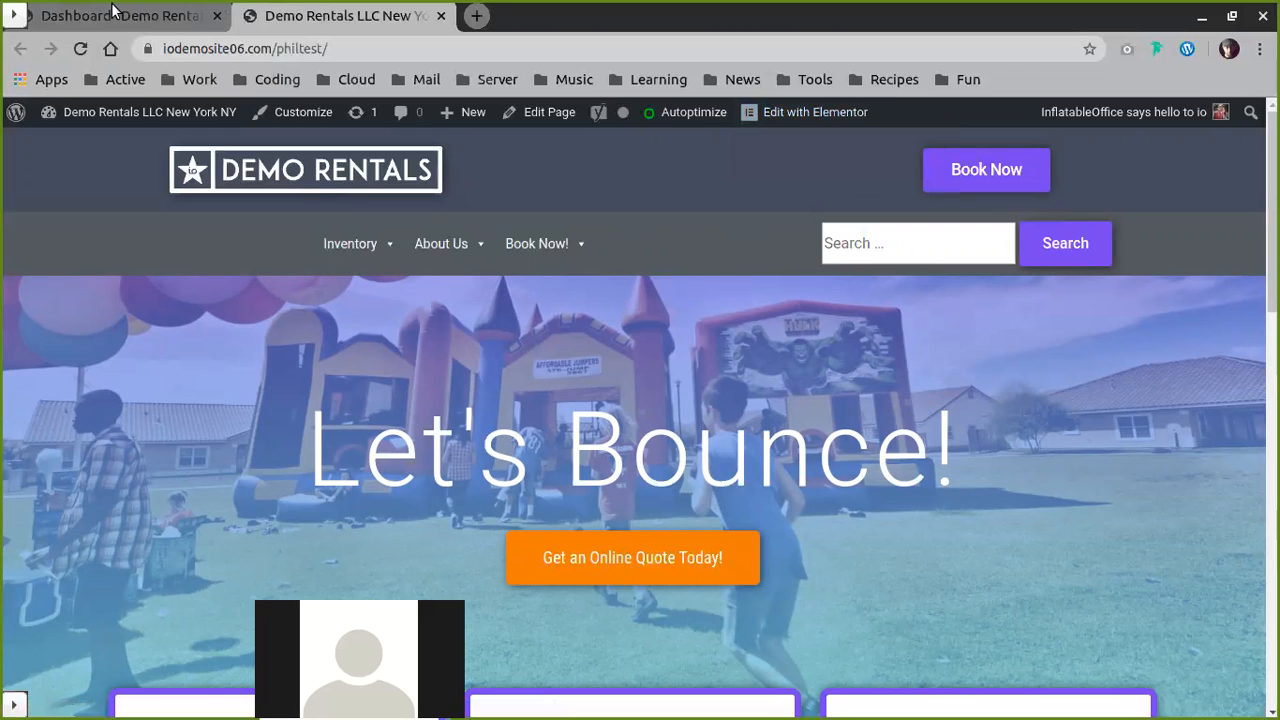
pyautogui.moveTo(781, 157)
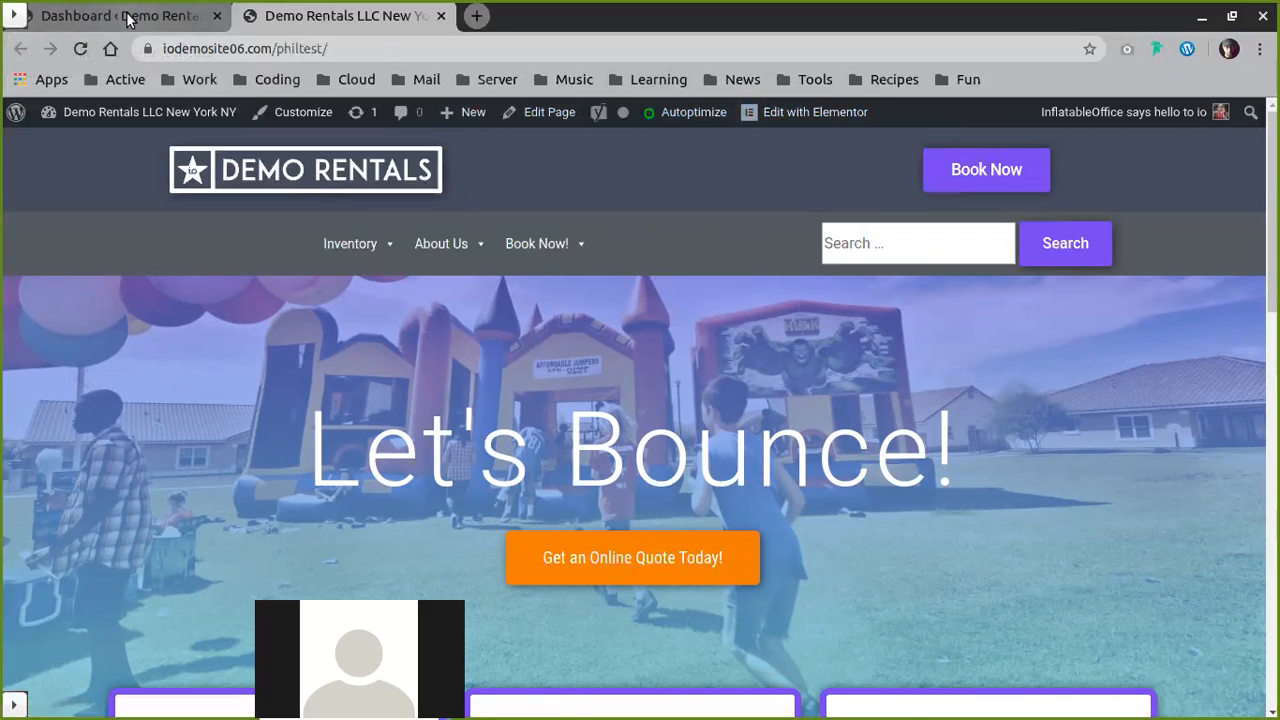
pyautogui.click(95, 16)
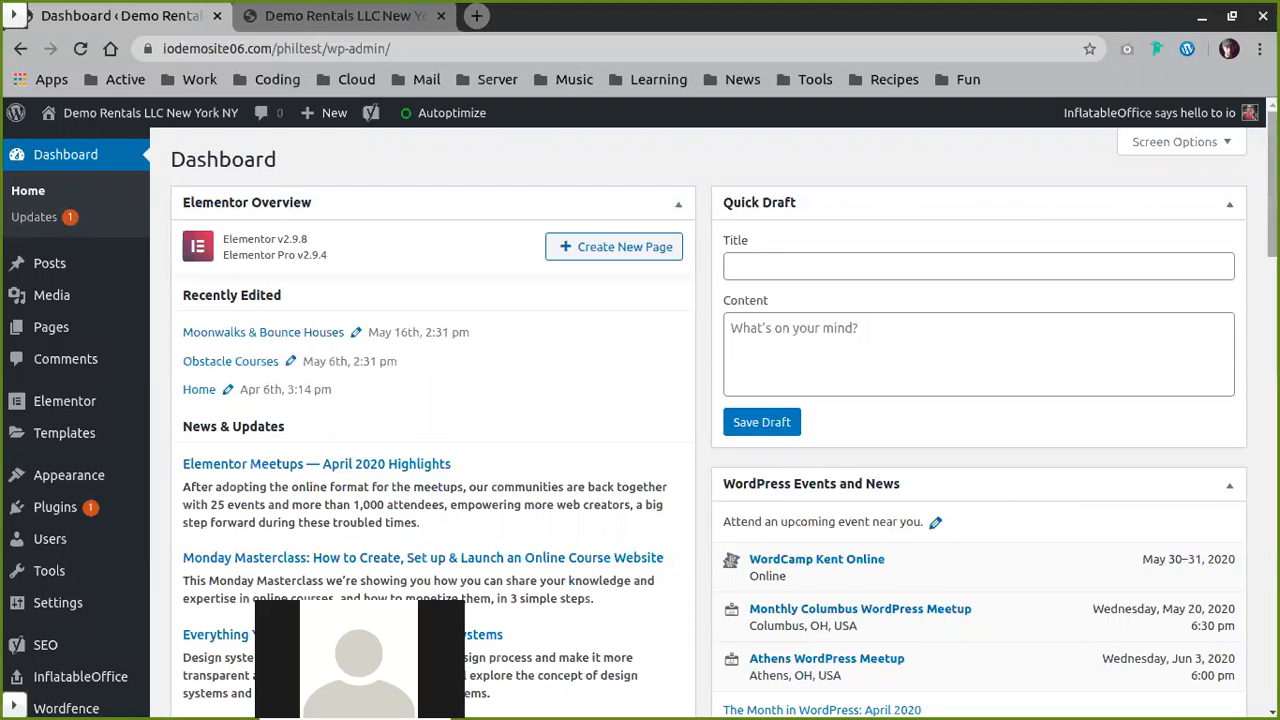
pyautogui.scroll(-3)
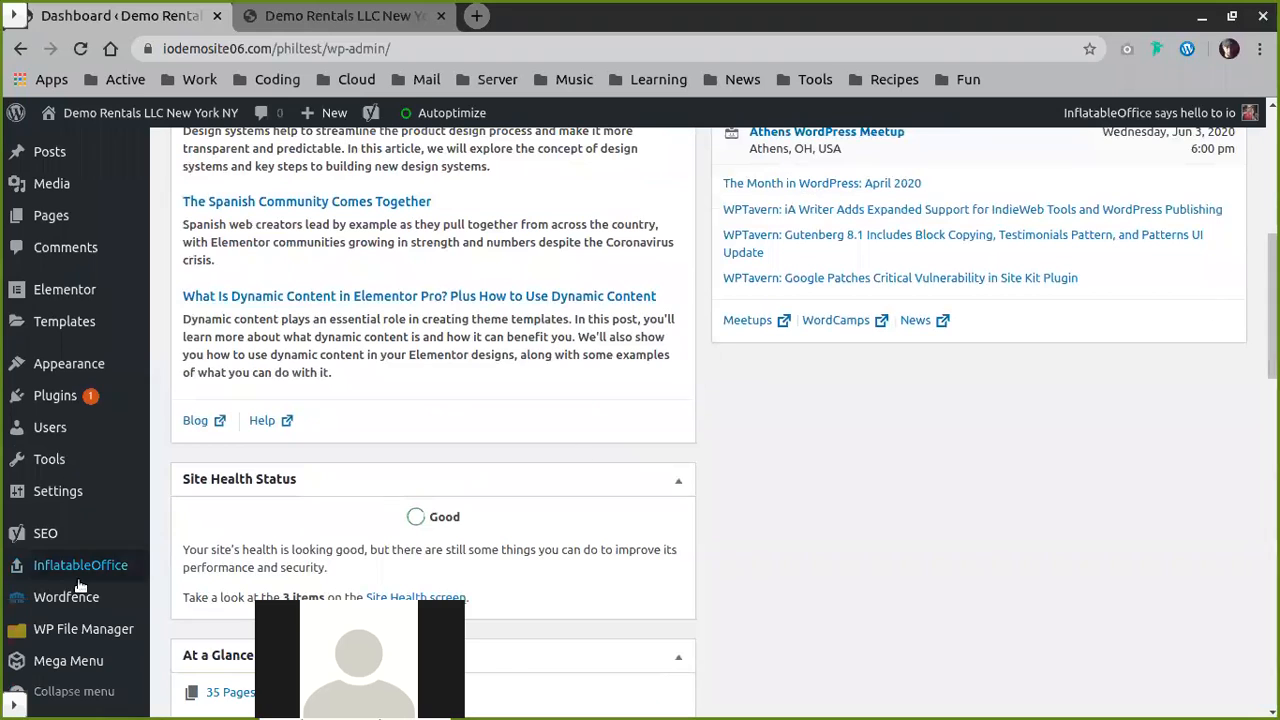
pyautogui.click(68, 661)
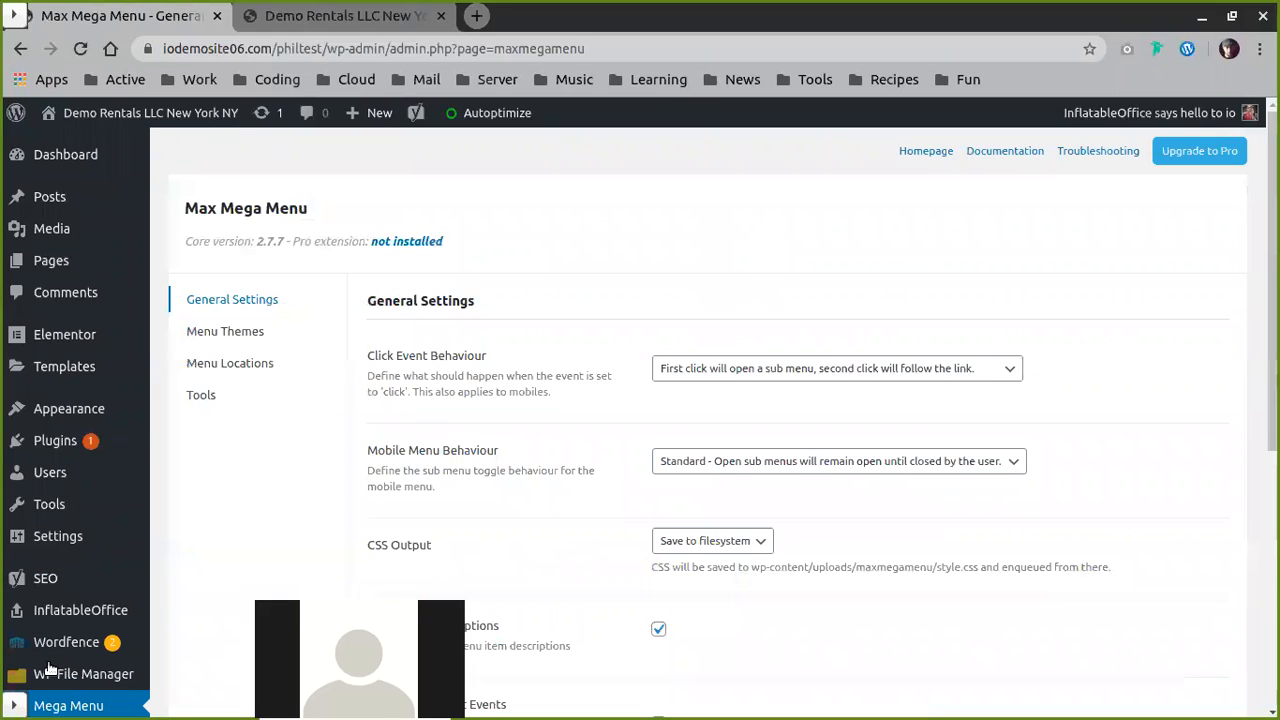
pyautogui.moveTo(225, 331)
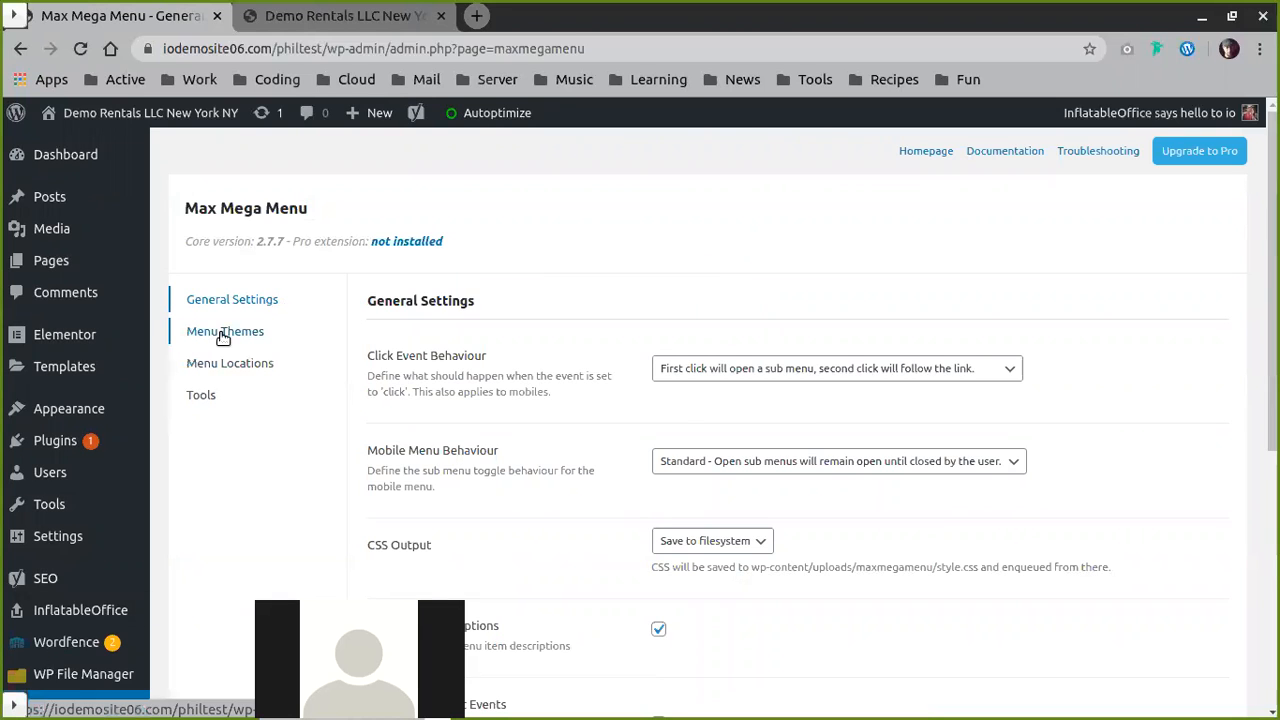
# Open the Default theme editor, review General Settings, then show its Menu Bar settings.
pyautogui.click(224, 331)
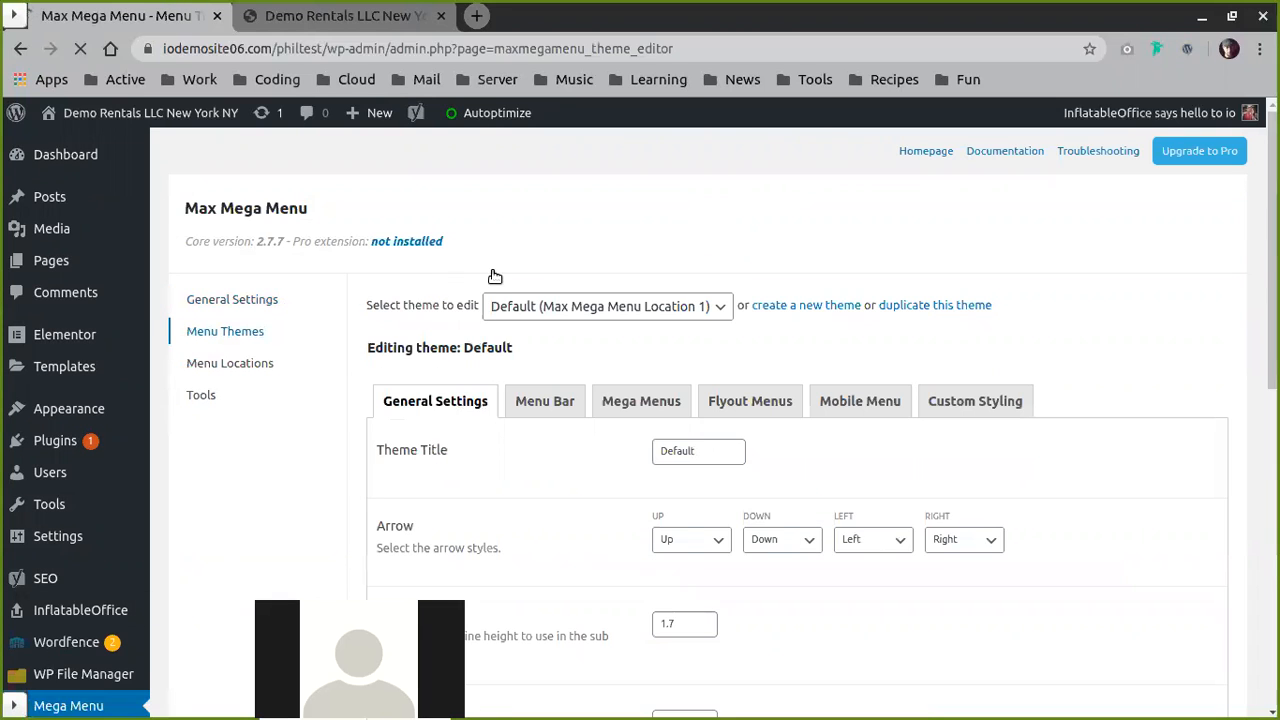
pyautogui.click(605, 306)
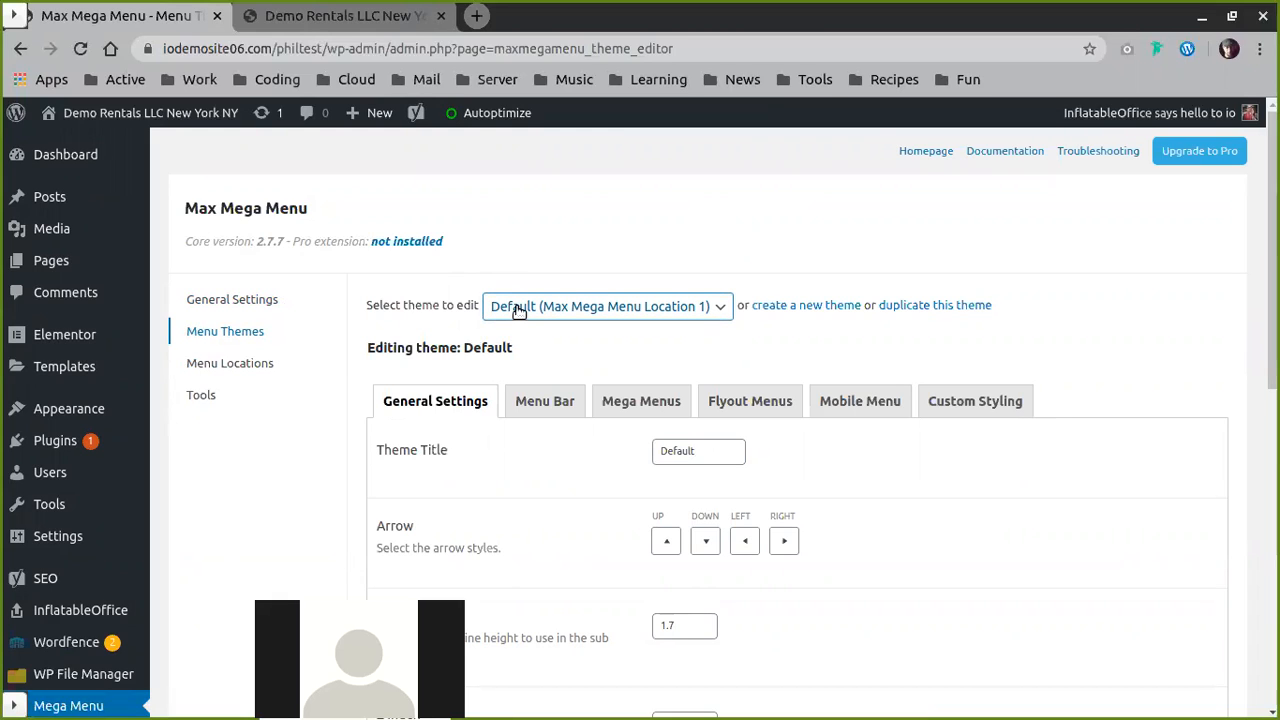
pyautogui.moveTo(505, 535)
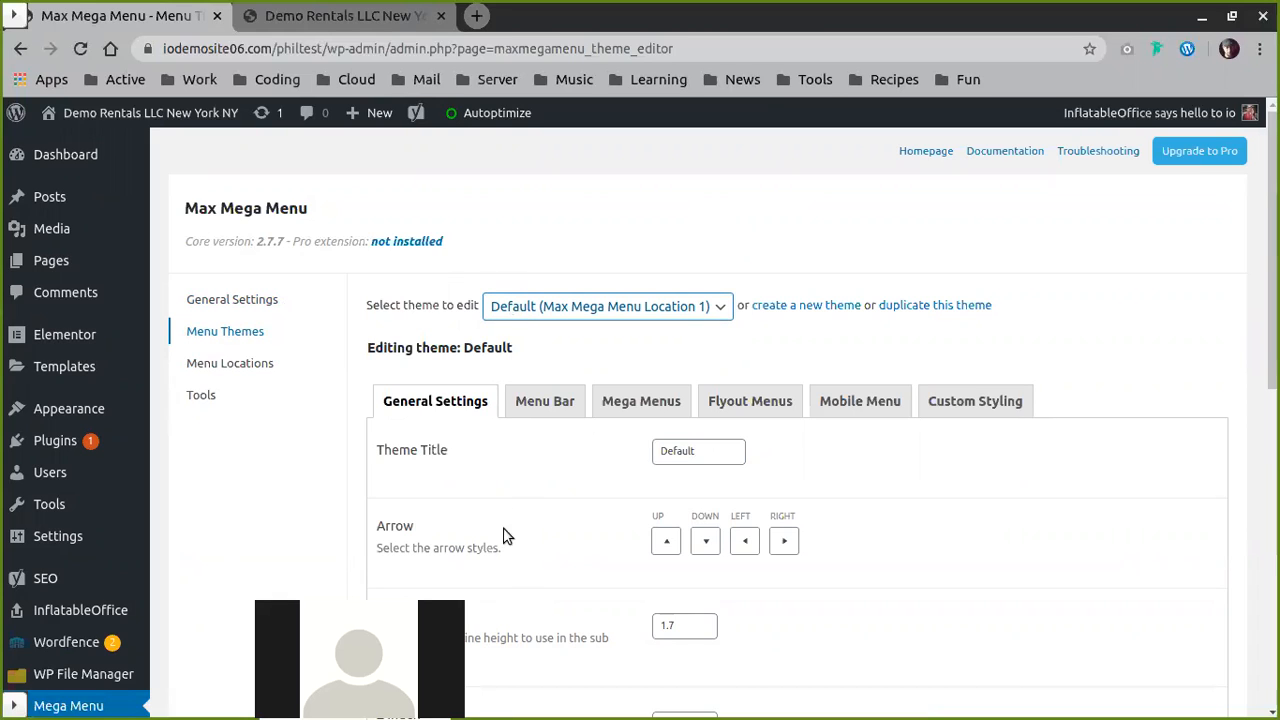
pyautogui.moveTo(566, 507)
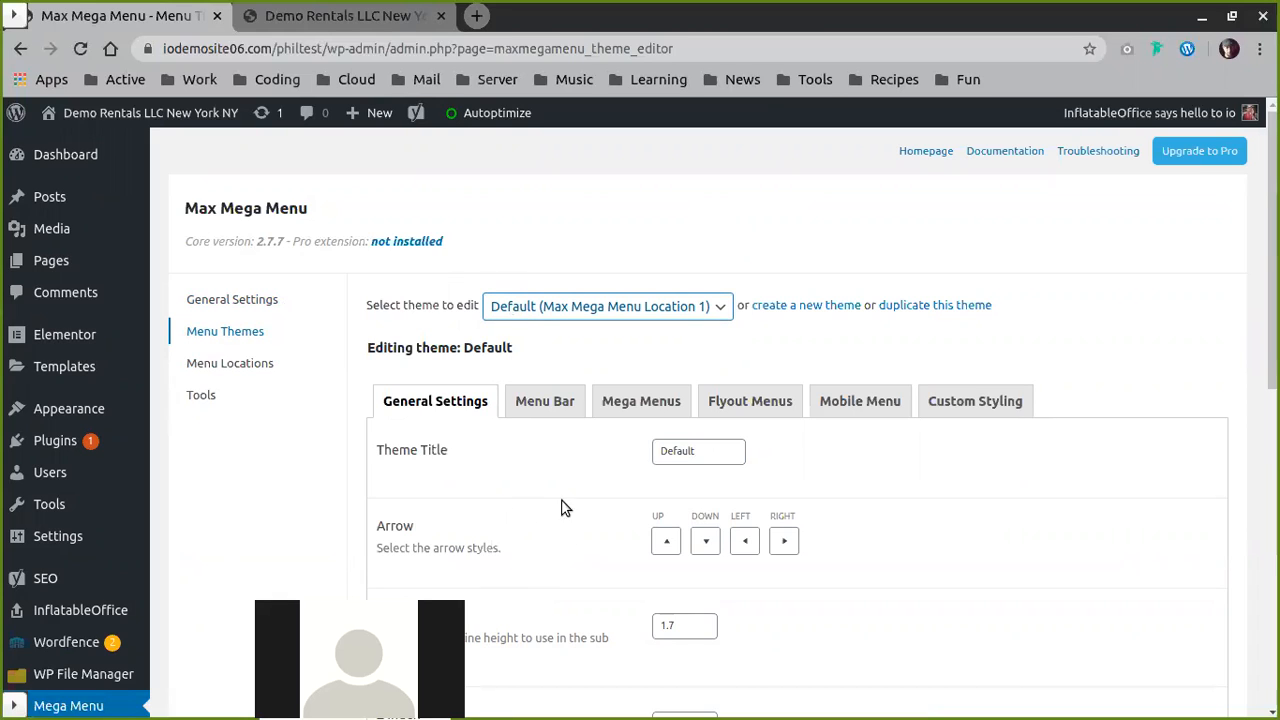
pyautogui.moveTo(550, 504)
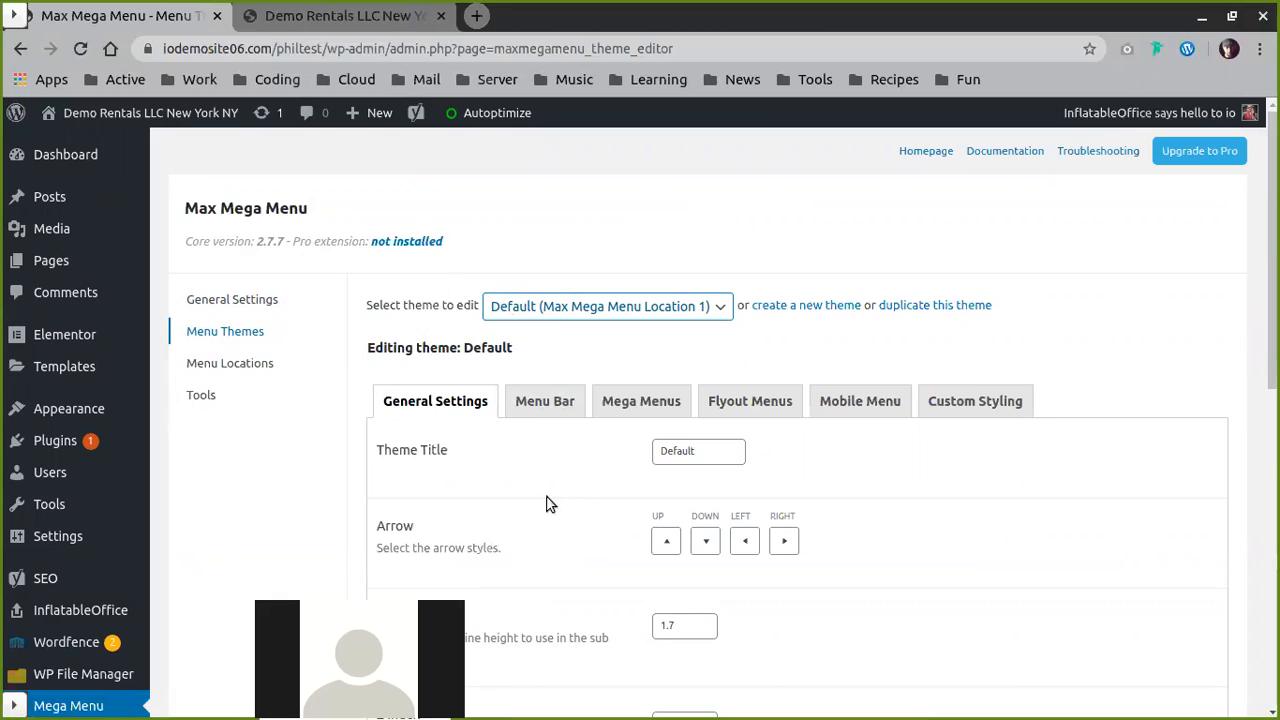
pyautogui.moveTo(605, 488)
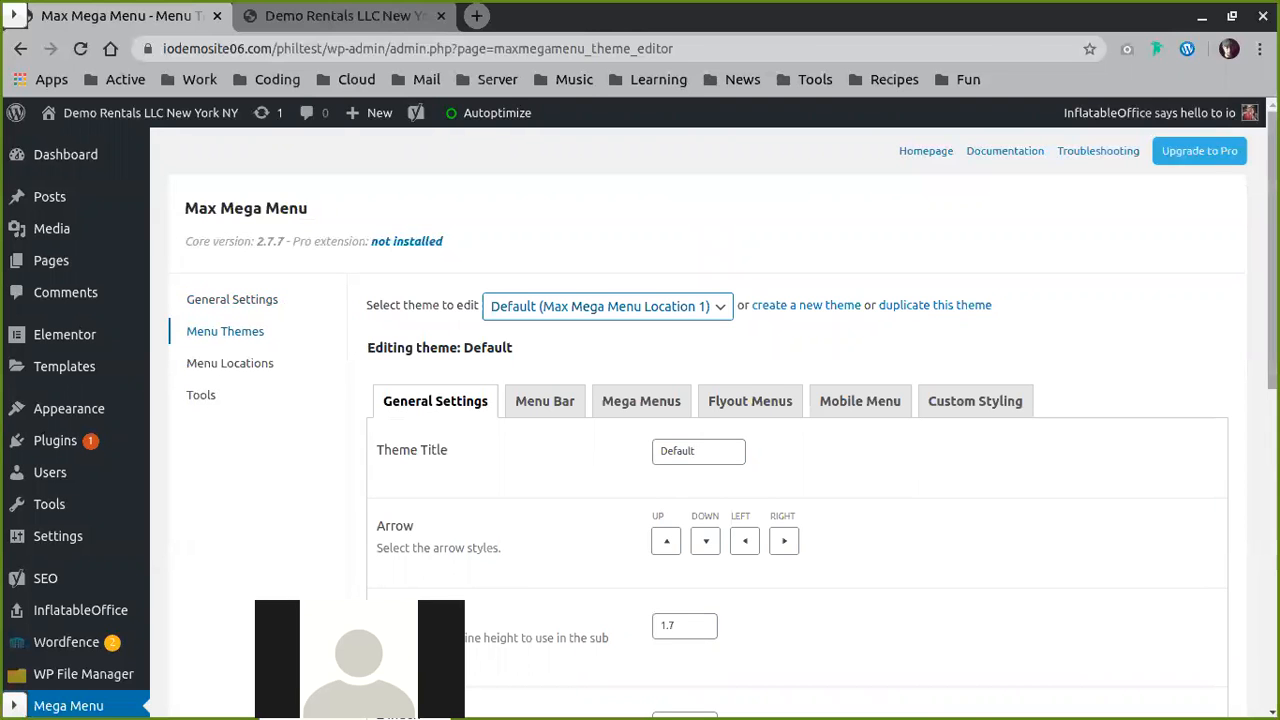
pyautogui.scroll(-3)
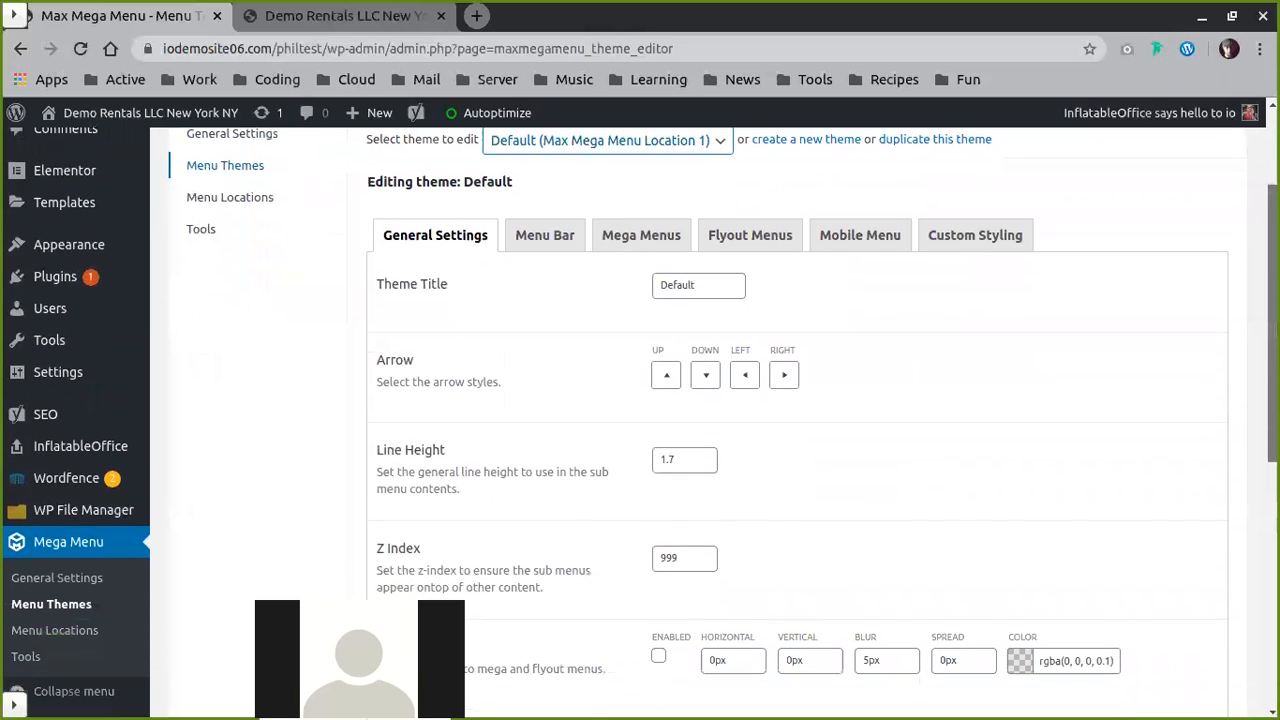
pyautogui.scroll(-3)
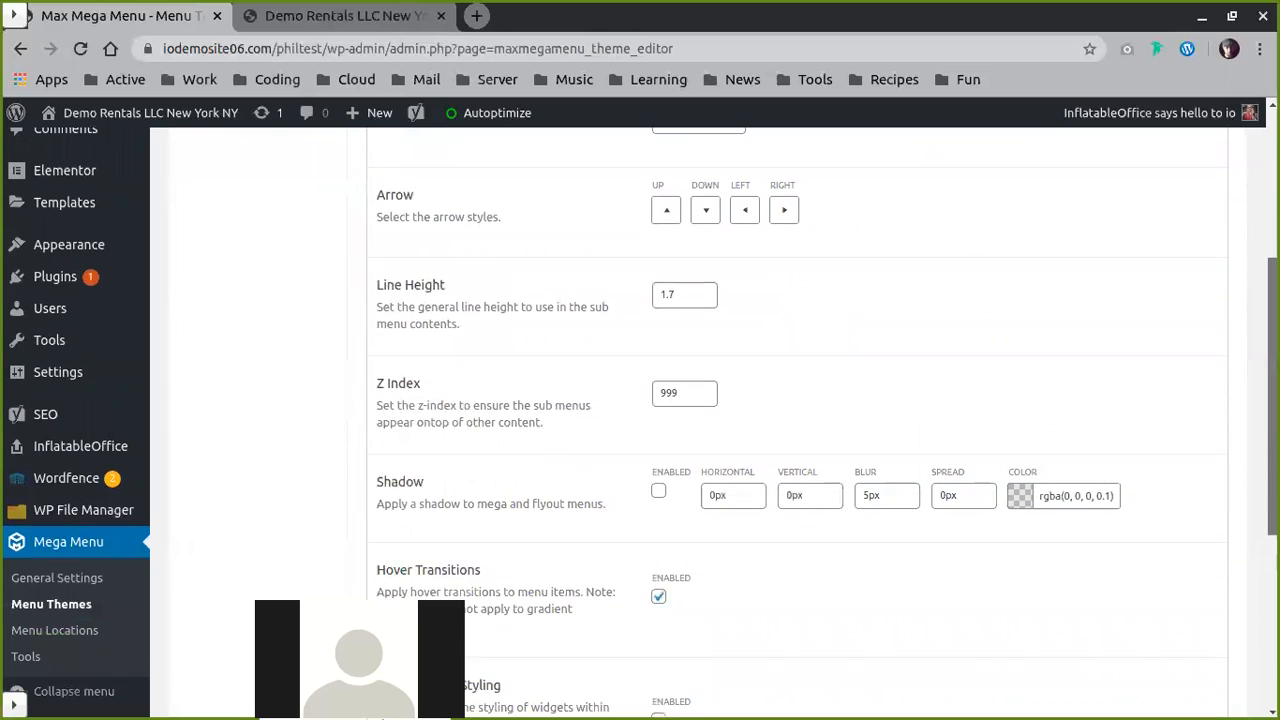
pyautogui.scroll(-3)
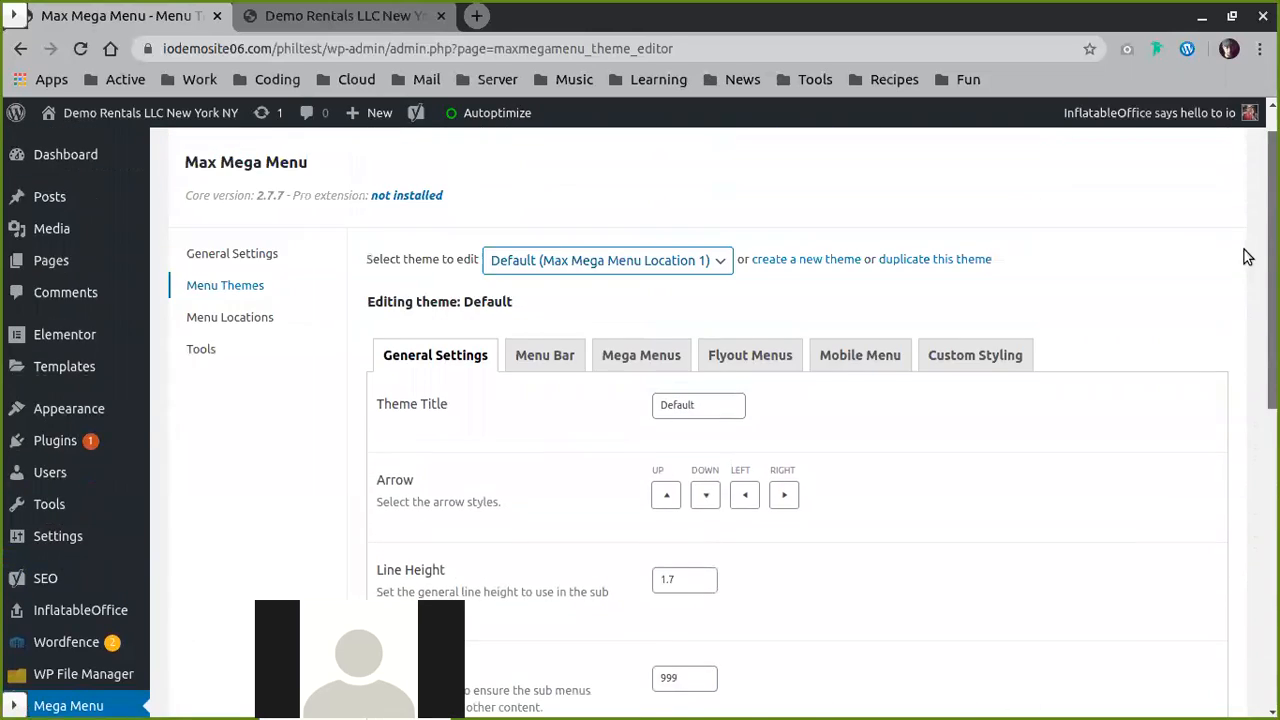
pyautogui.click(545, 355)
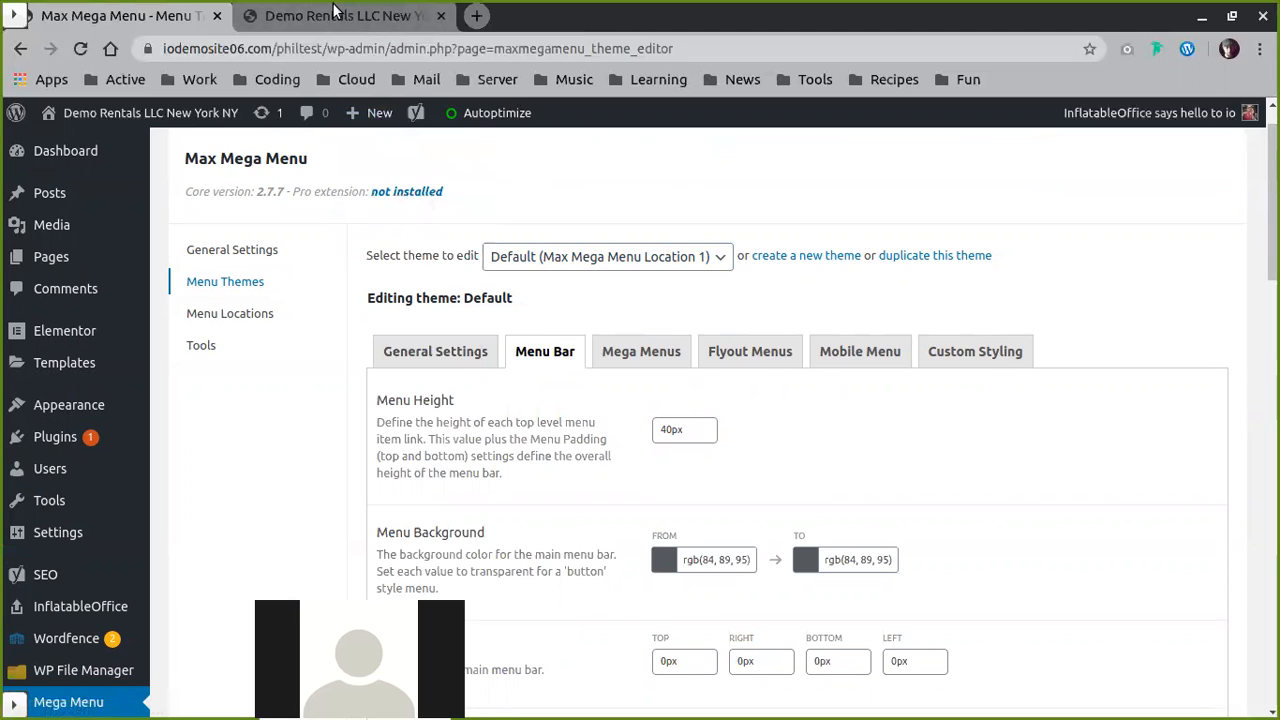
# Check the live site's menu, then show the Default theme's mega menu panel settings.
pyautogui.click(350, 16)
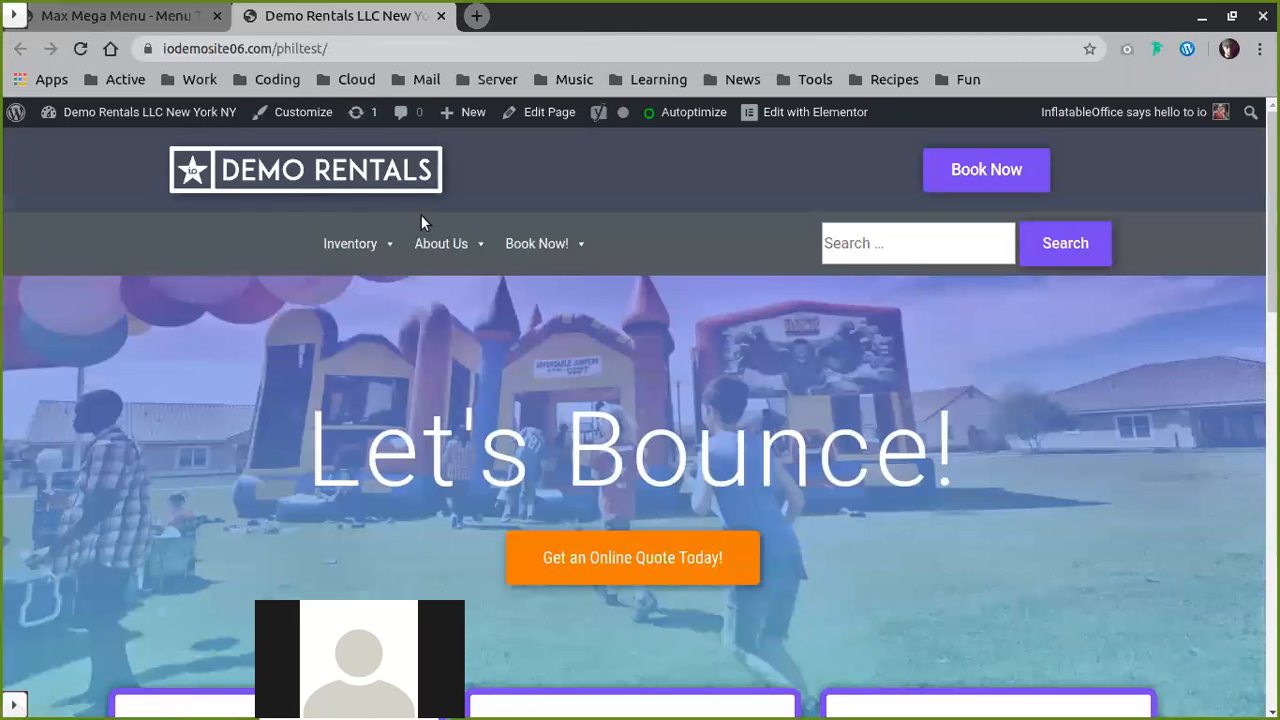
pyautogui.click(115, 19)
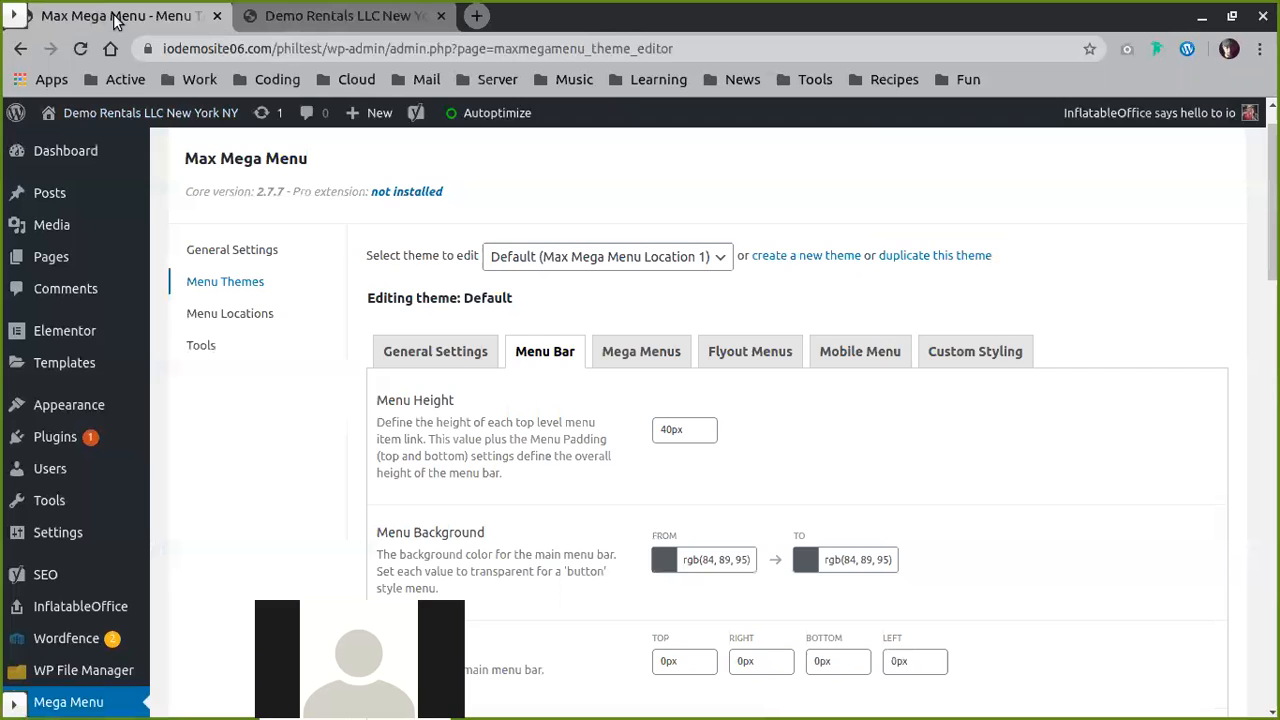
pyautogui.click(641, 351)
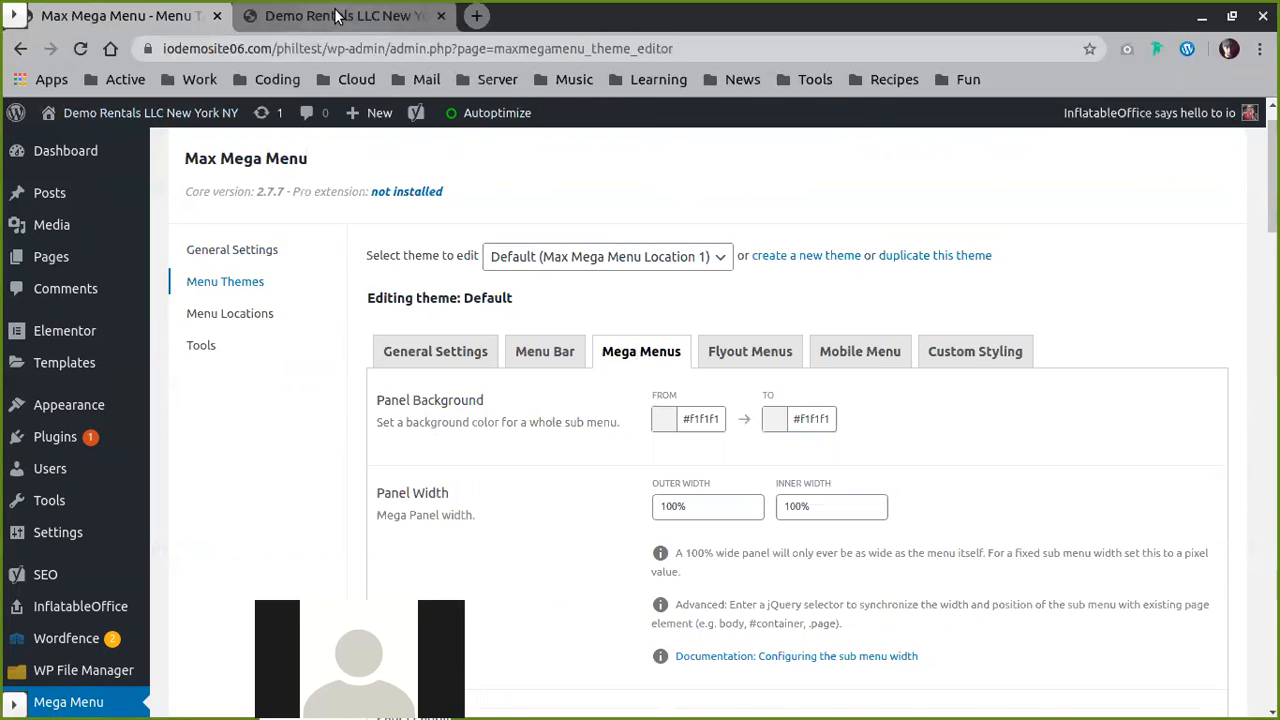
# Compare the mega menu panel settings against the live site's Inventory dropdown.
pyautogui.click(355, 15)
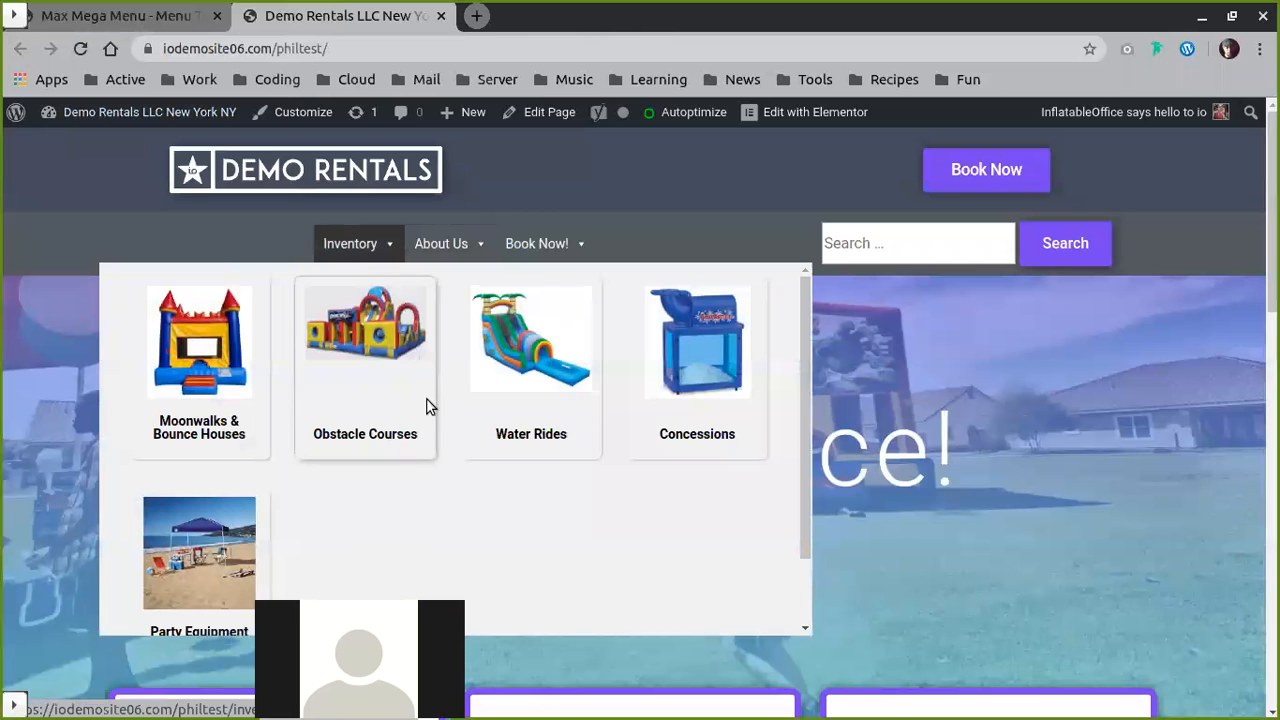
pyautogui.click(120, 20)
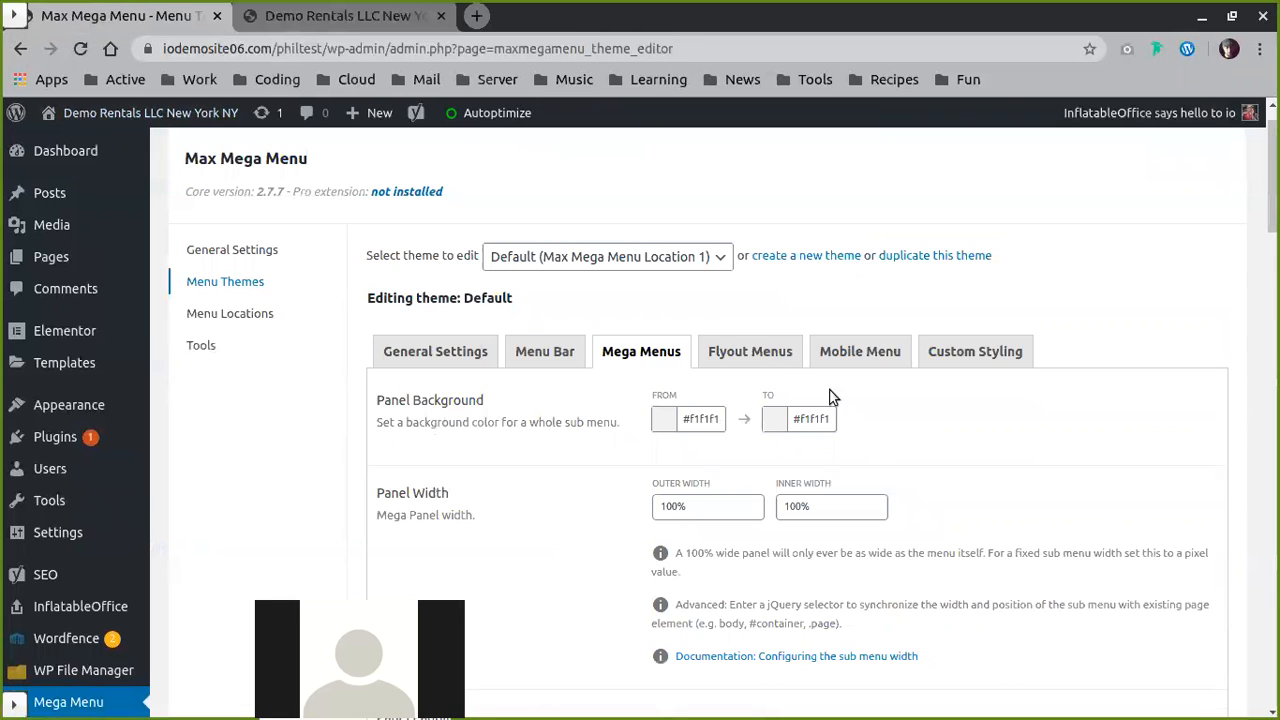
pyautogui.click(360, 17)
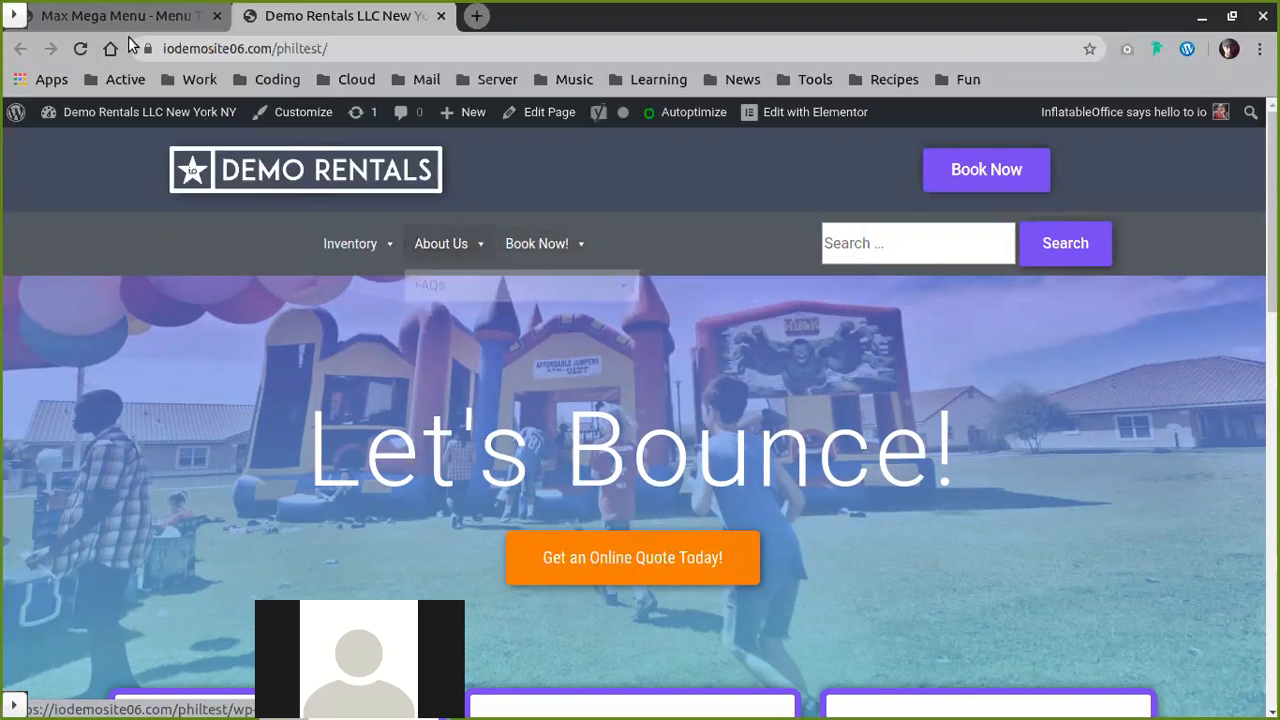
# Review the Default theme's Flyout Menus and Mobile Menu settings, ending on Custom Styling.
pyautogui.click(110, 20)
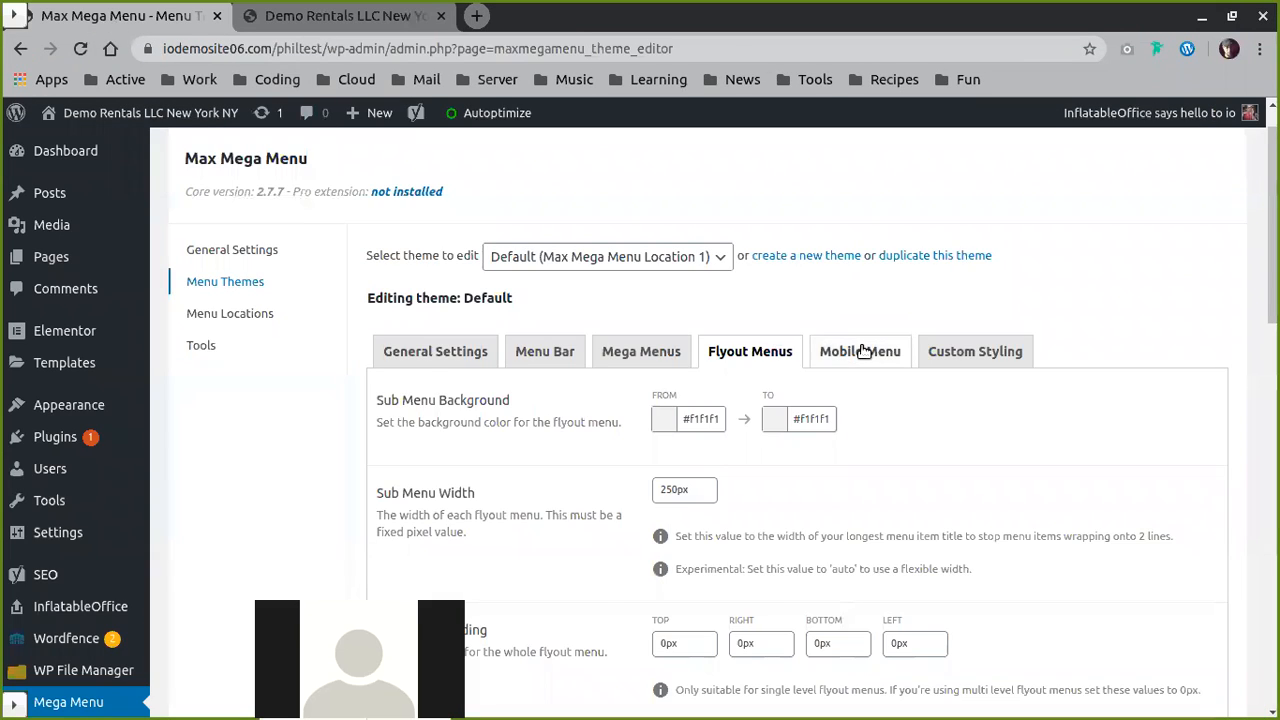
pyautogui.click(860, 351)
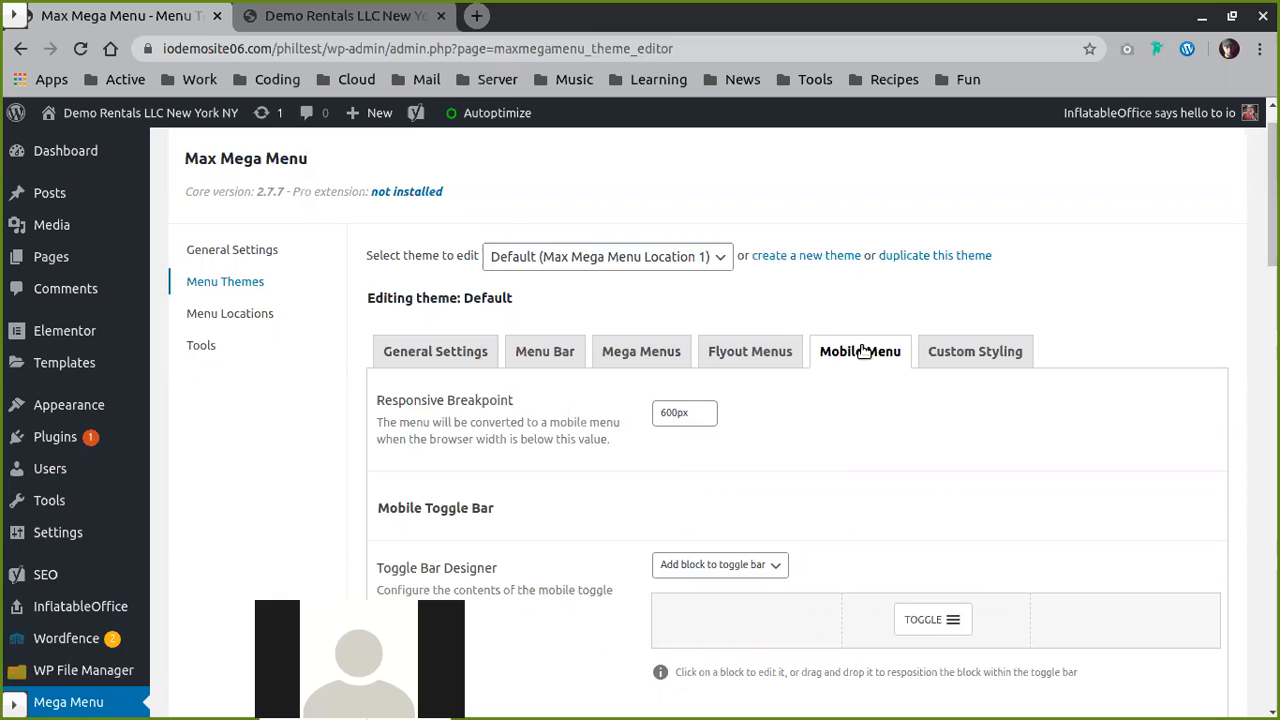
pyautogui.click(974, 351)
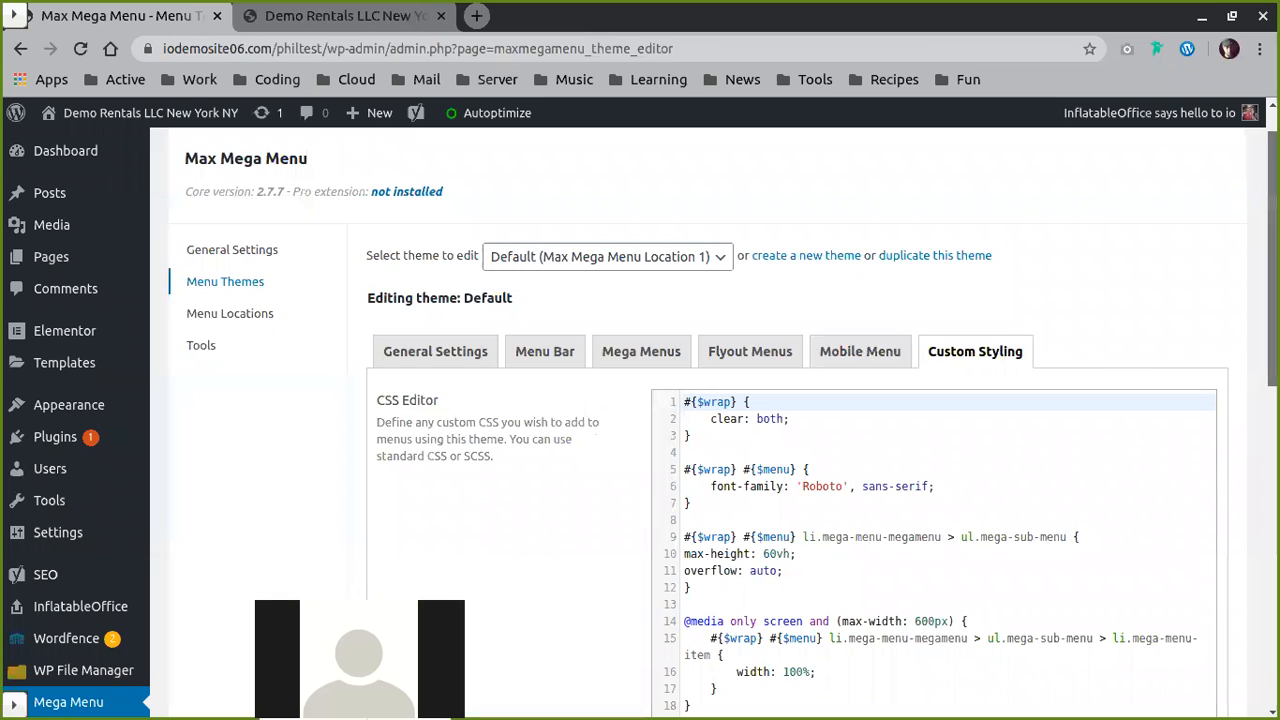
pyautogui.scroll(-3)
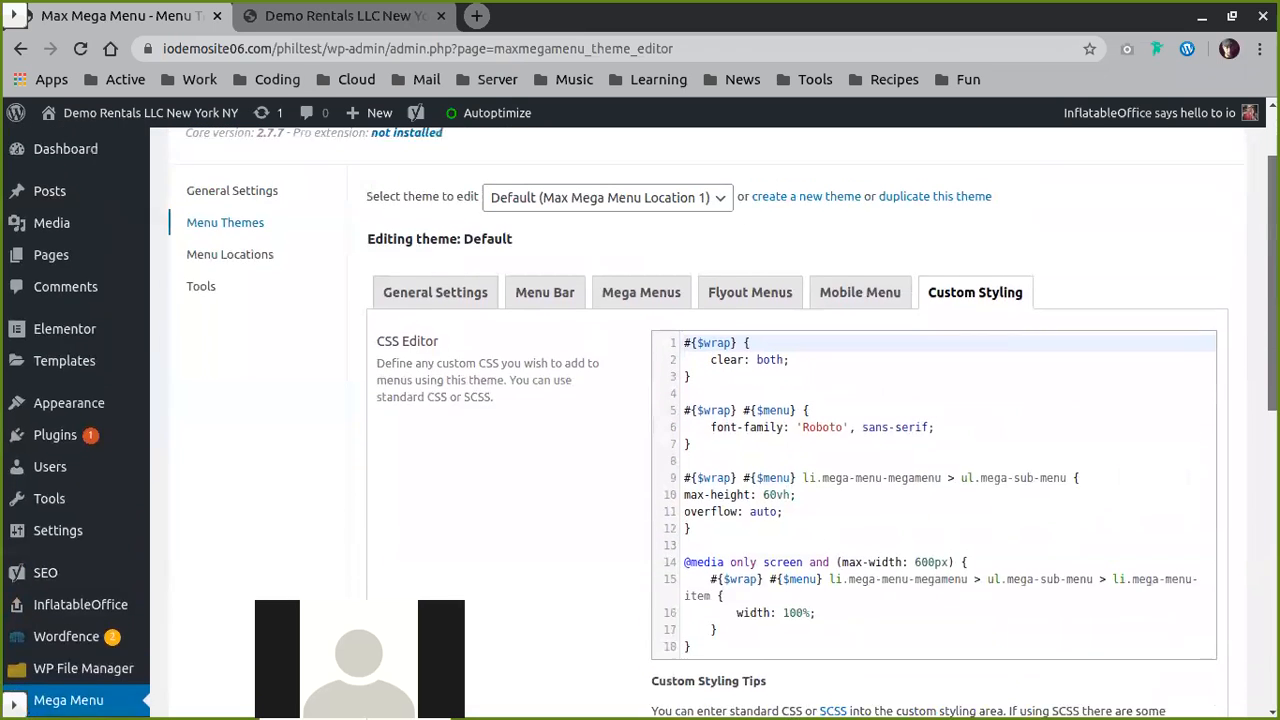
pyautogui.scroll(-3)
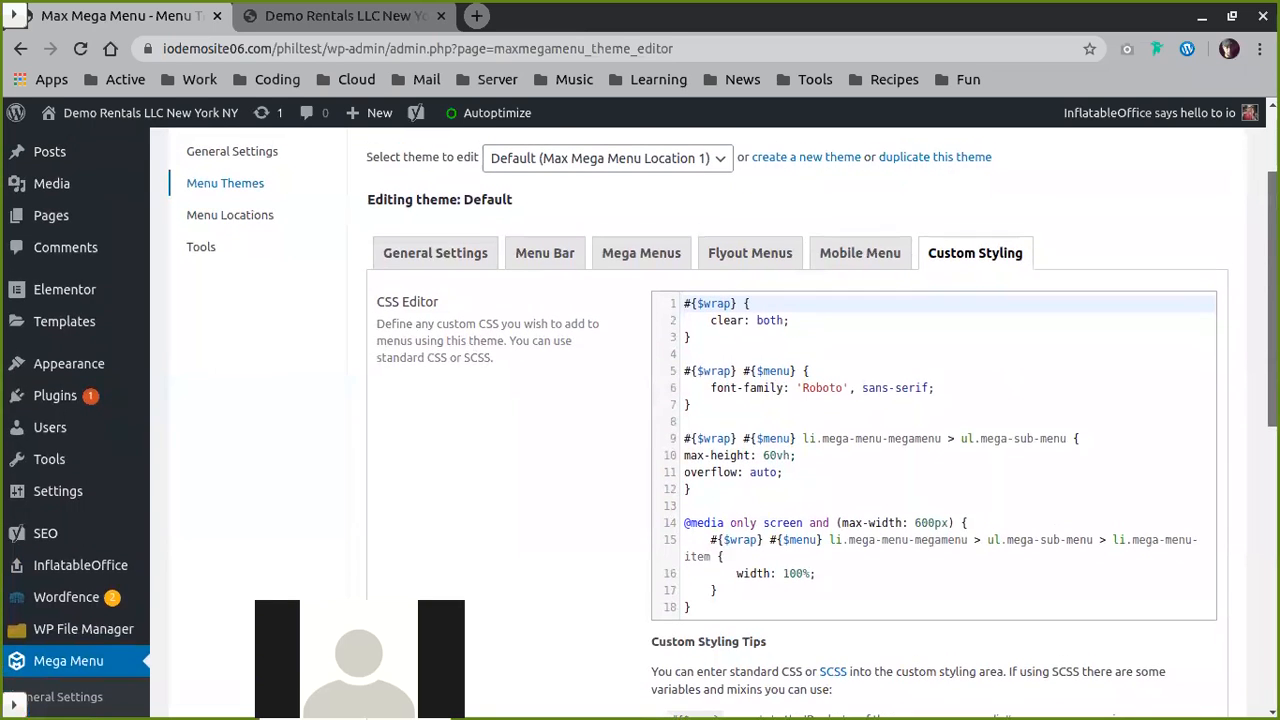
pyautogui.scroll(-3)
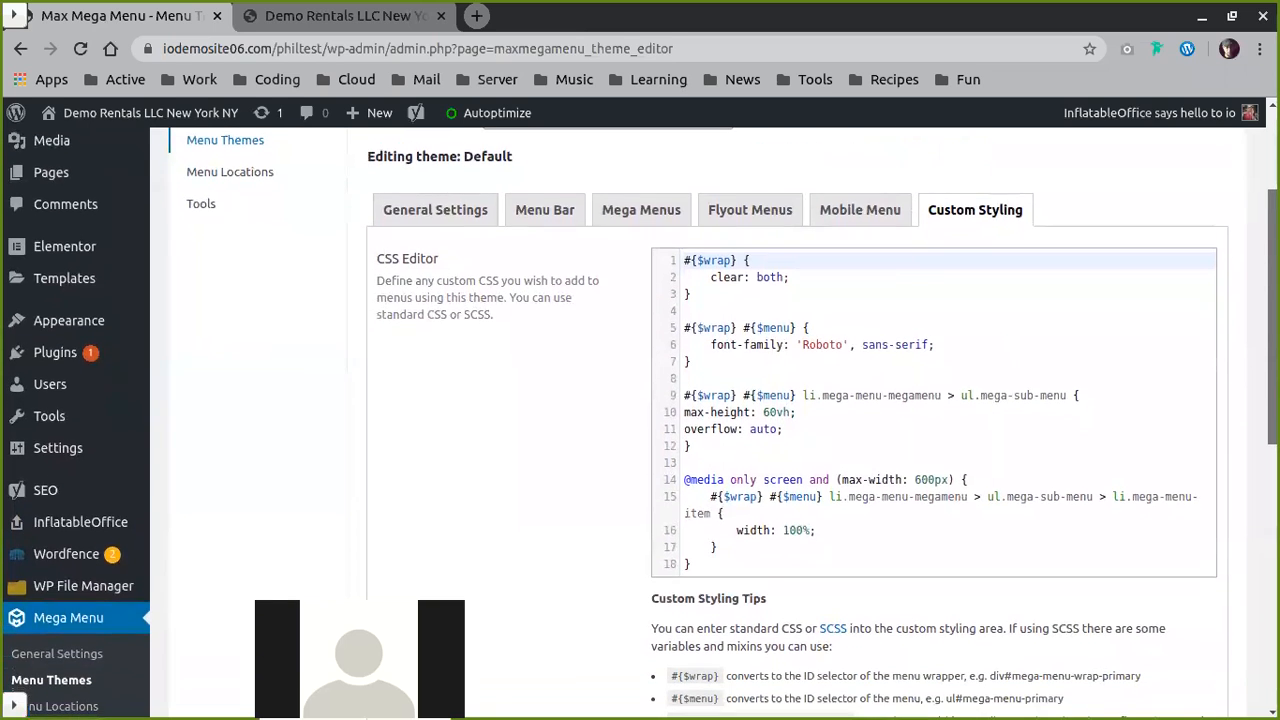